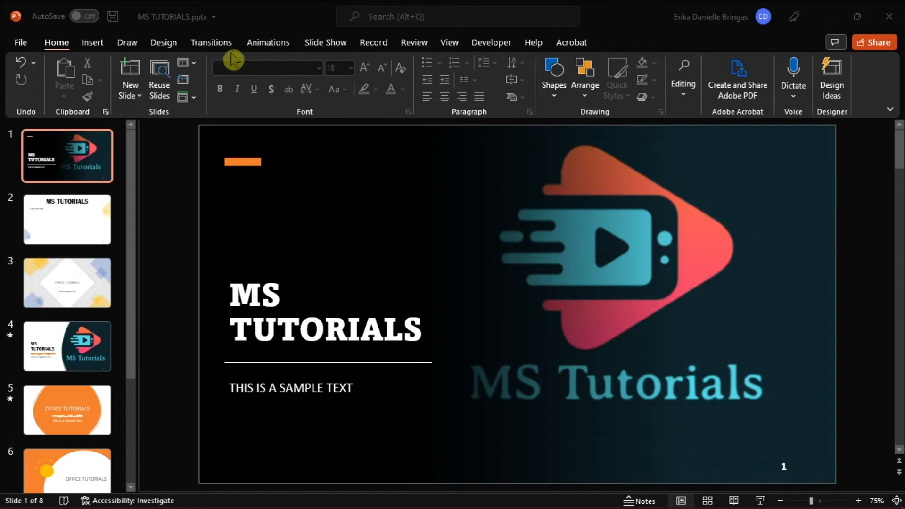
Step: Apply a Curtains transition with 06.00 duration to the logo slide and preview it
click(211, 42)
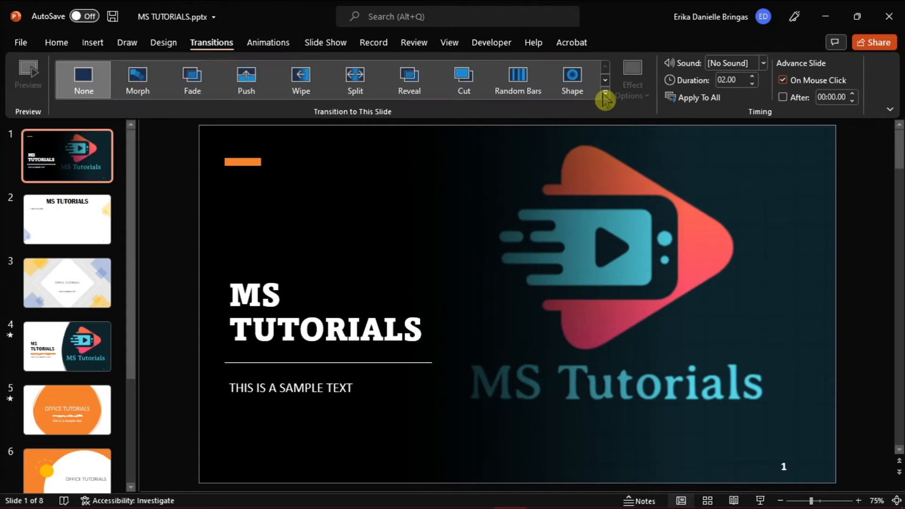
click(354, 79)
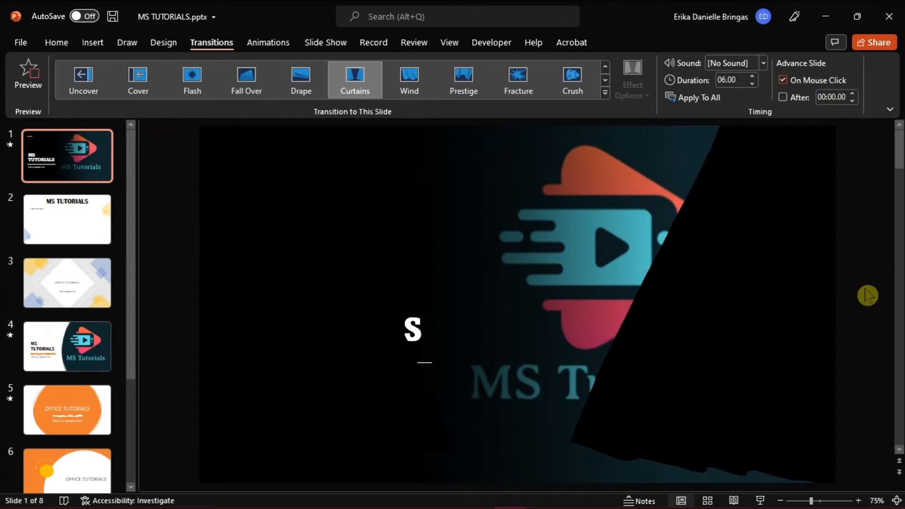
click(27, 73)
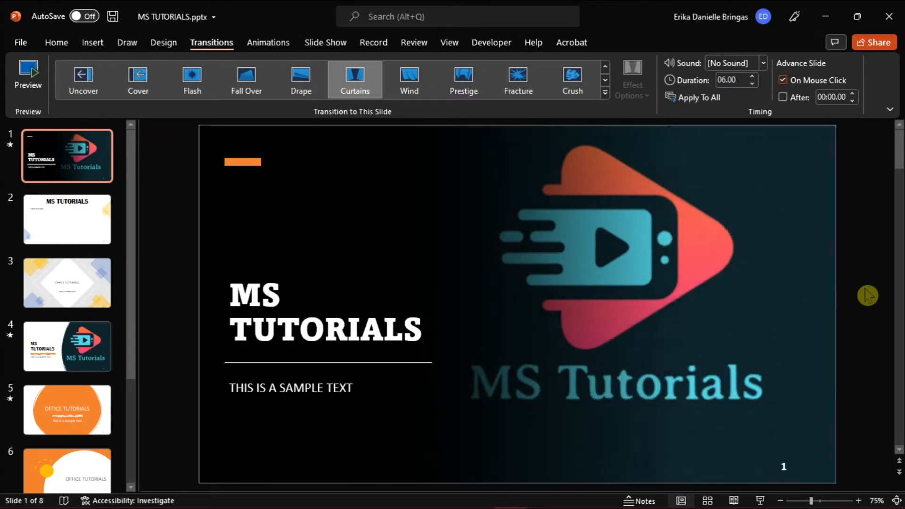
click(56, 43)
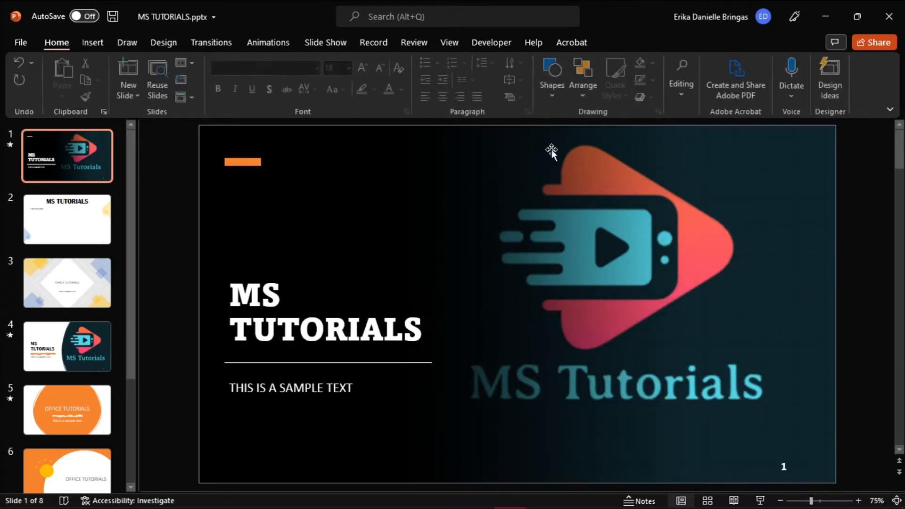
mouse_move(868, 284)
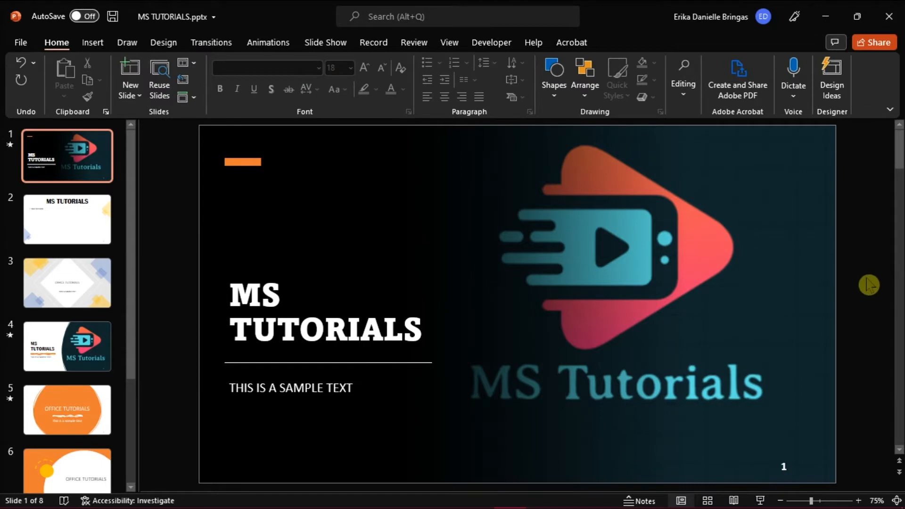
mouse_move(379, 203)
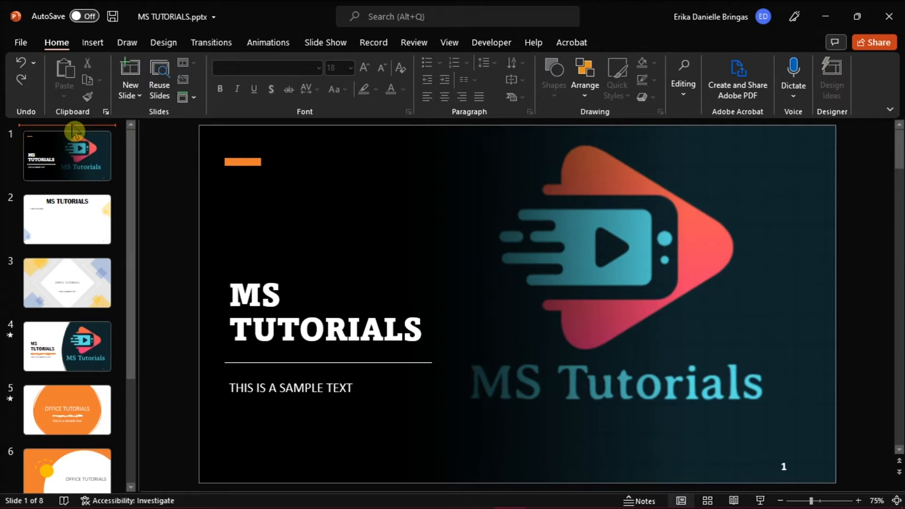
mouse_move(129, 78)
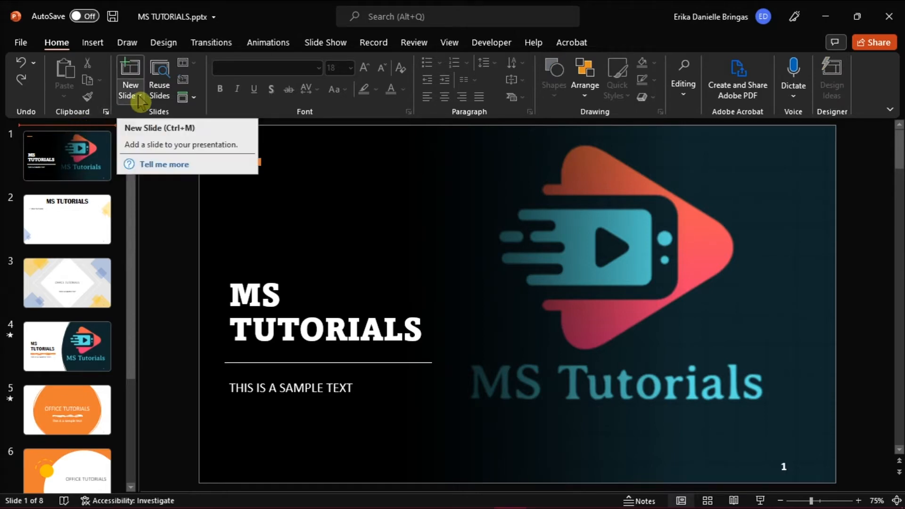
Step: Insert a new Blank-layout slide before the logo slide, making it slide 1
click(129, 94)
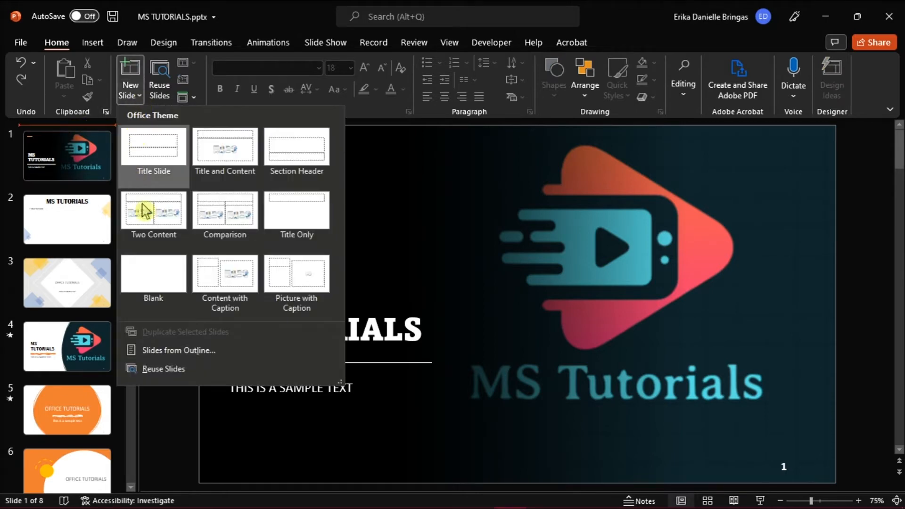
click(153, 273)
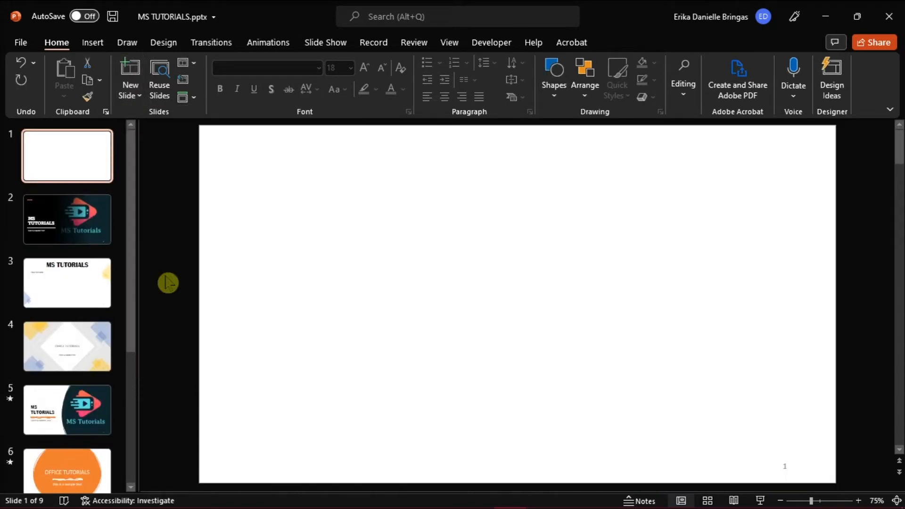
mouse_move(181, 105)
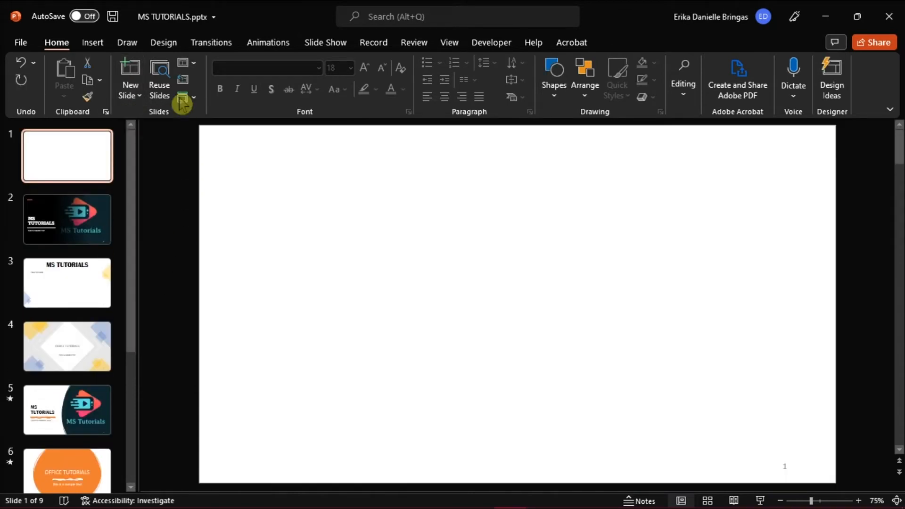
click(163, 42)
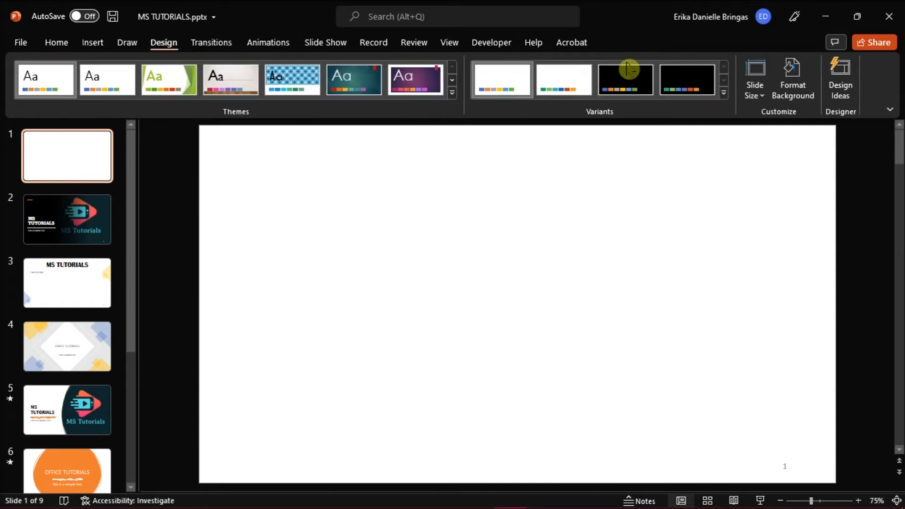
mouse_move(792, 79)
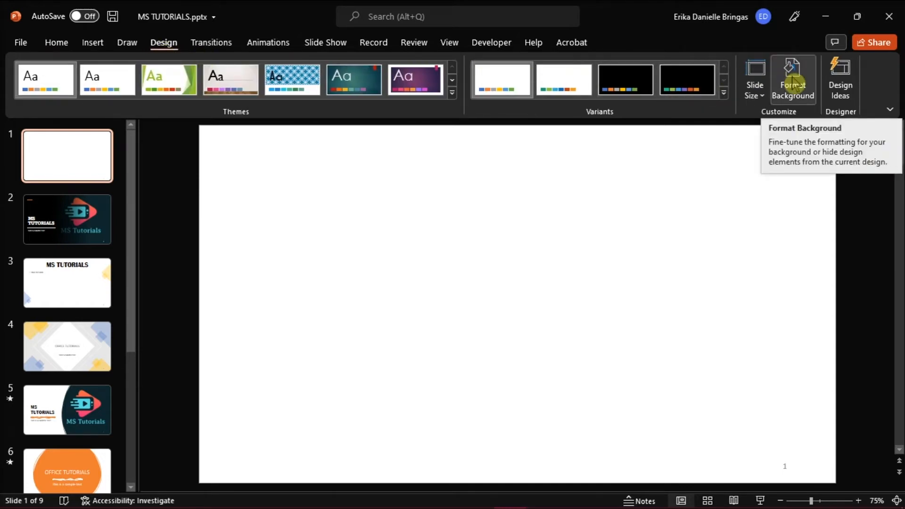
Step: Set slide 1's background to a solid red fill via Format Background
click(792, 80)
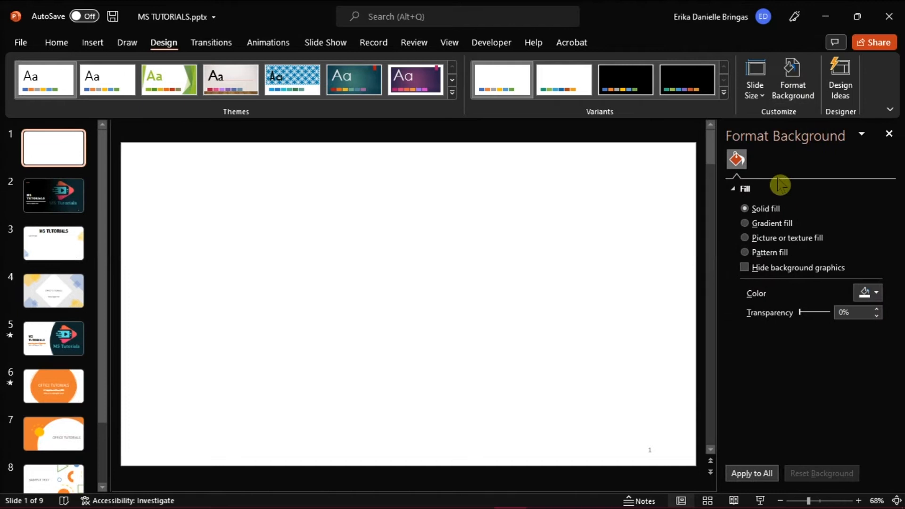
click(874, 292)
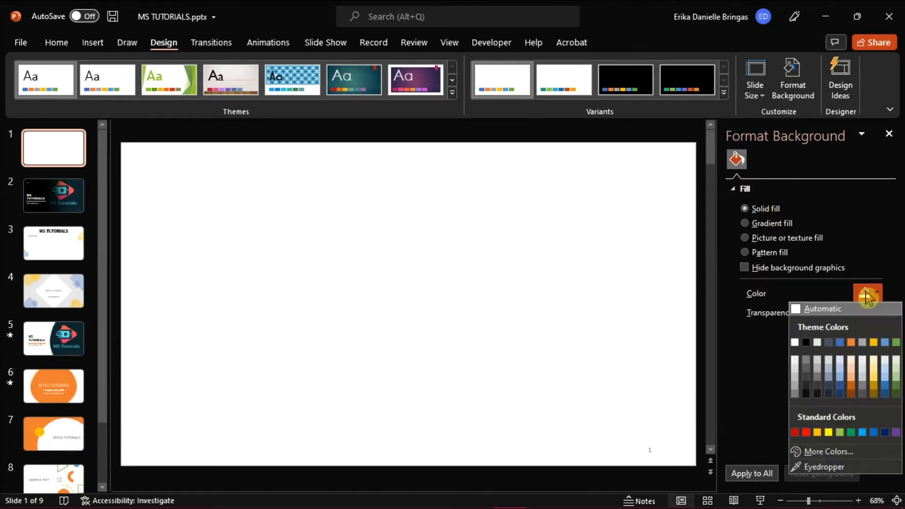
mouse_move(796, 431)
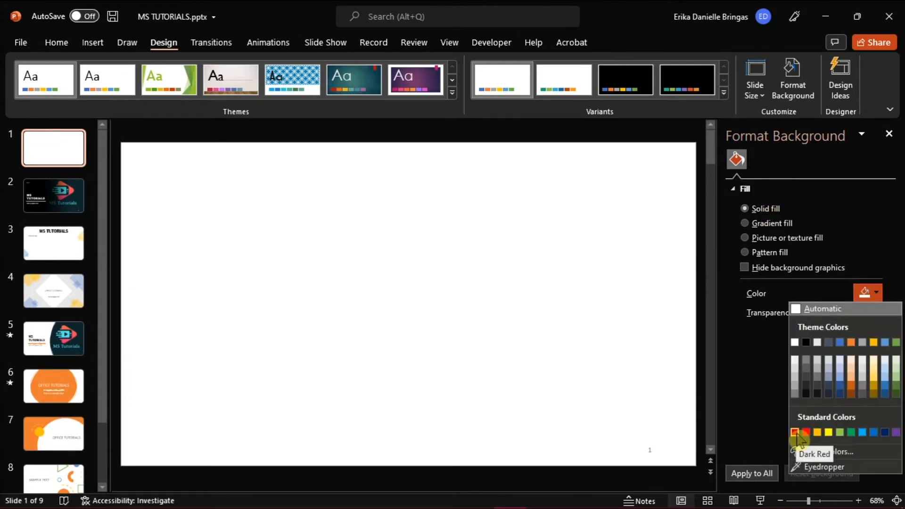
click(796, 431)
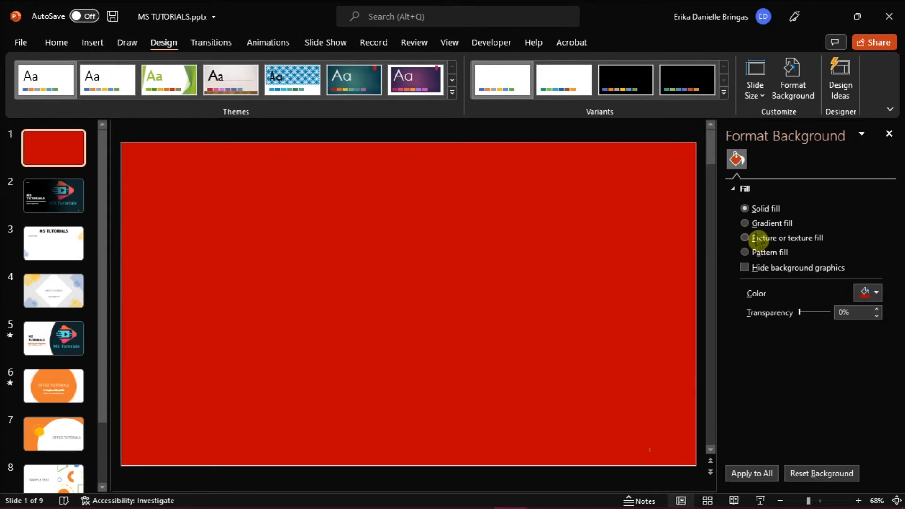
mouse_move(808, 252)
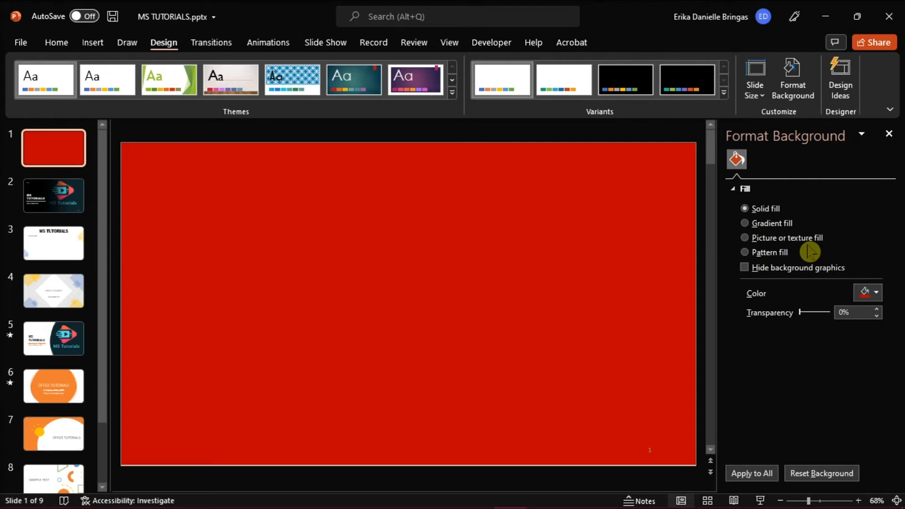
click(887, 135)
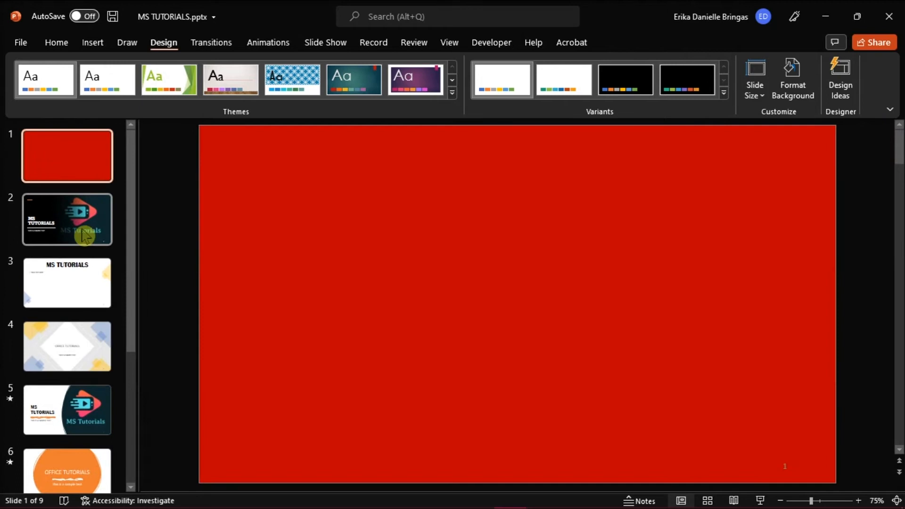
Step: Give slide 2, the MS Tutorials logo slide, the Curtains transition at 06.00 duration
click(67, 220)
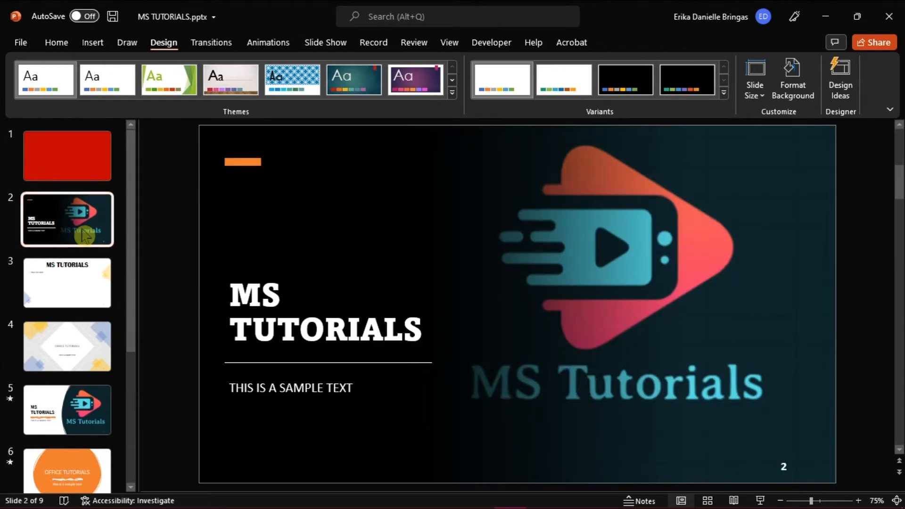
mouse_move(239, 76)
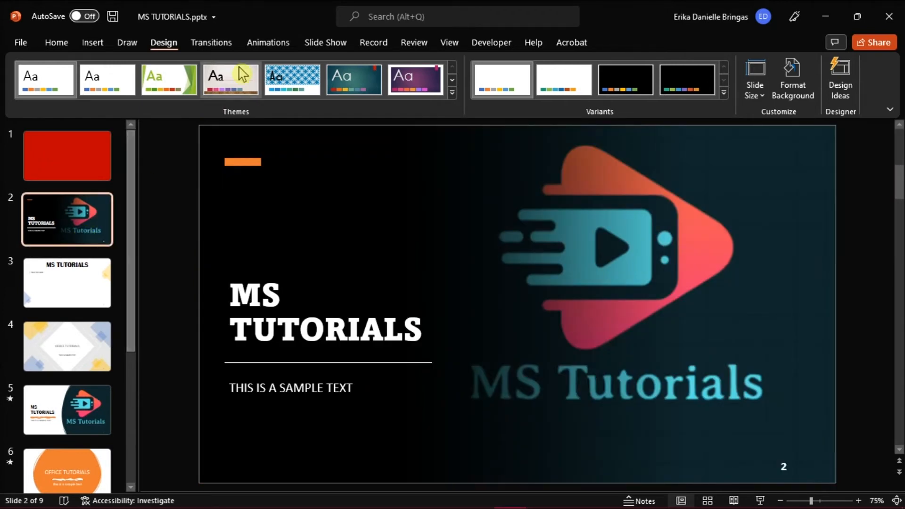
click(210, 43)
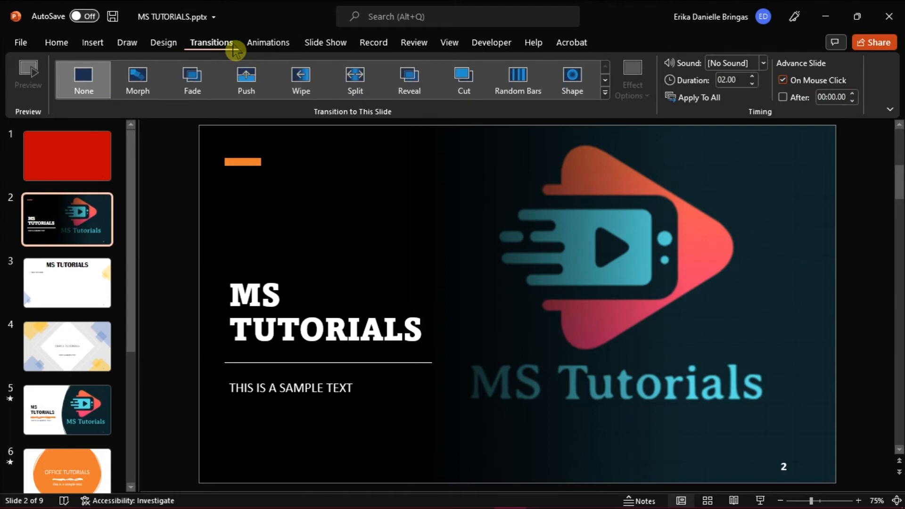
mouse_move(609, 101)
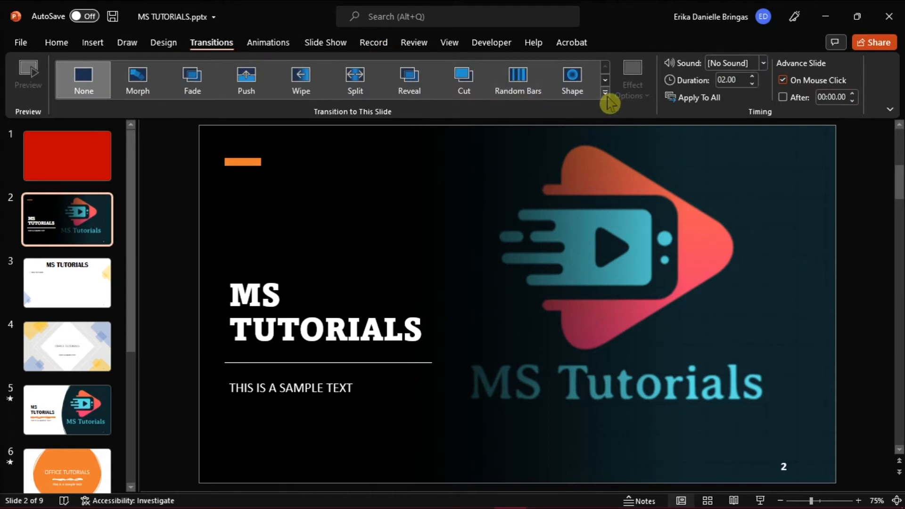
click(604, 93)
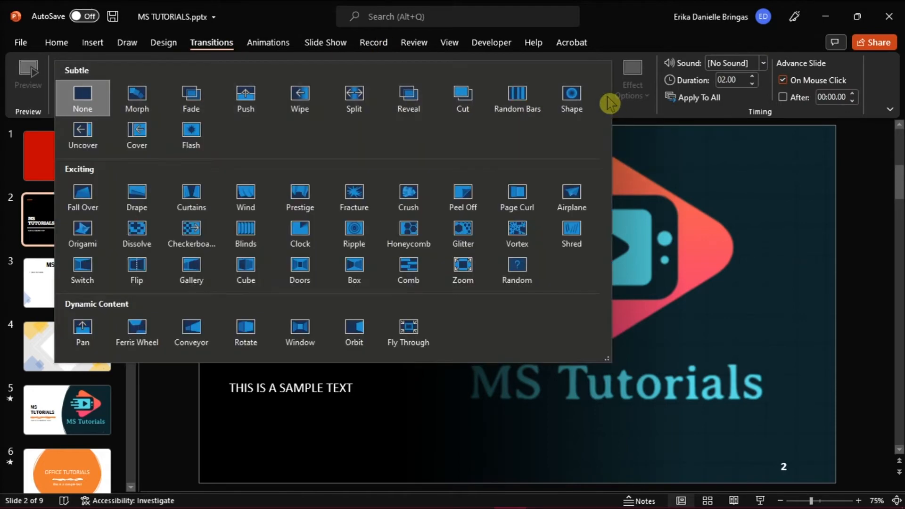
mouse_move(192, 196)
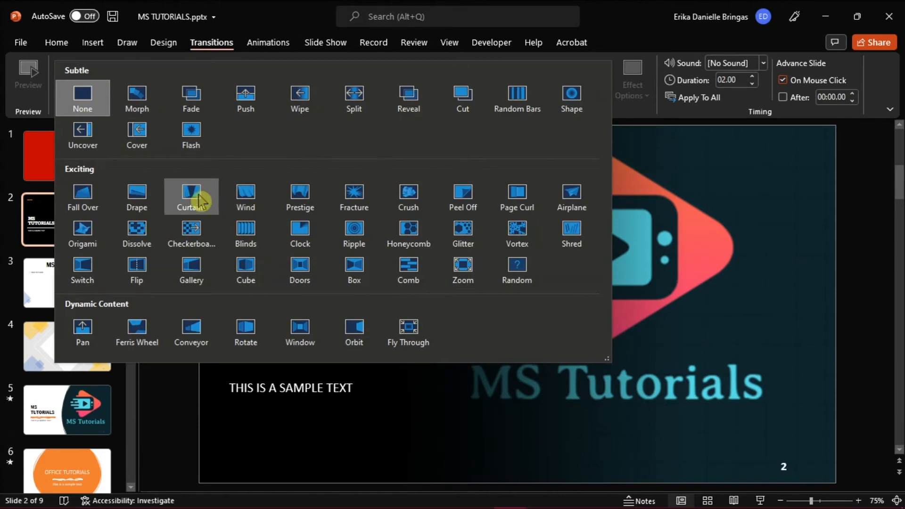
mouse_move(192, 196)
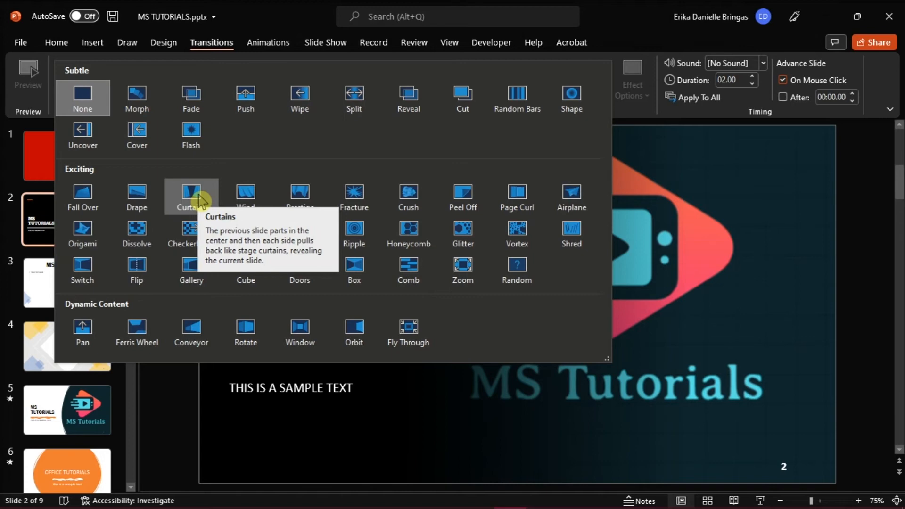
click(191, 196)
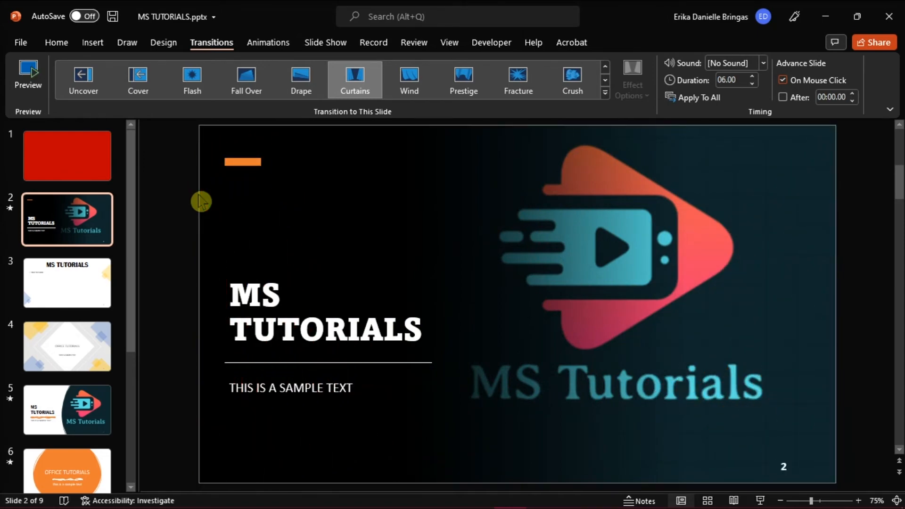
mouse_move(184, 198)
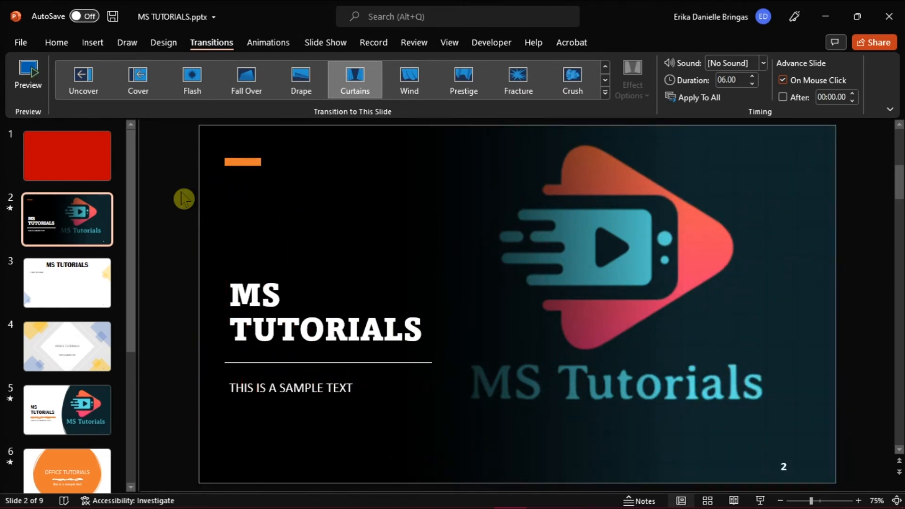
Step: Check the red slide 1, then preview the Curtains transition revealing the logo slide
click(67, 155)
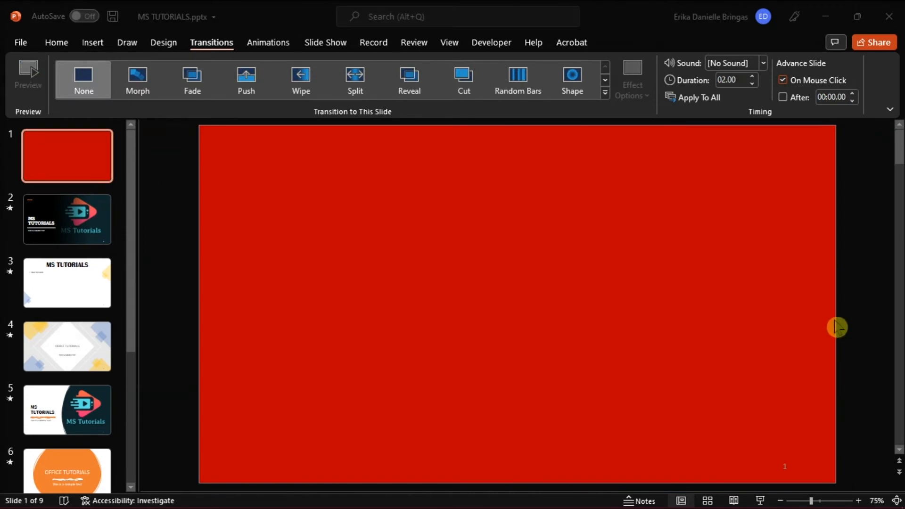
mouse_move(764, 500)
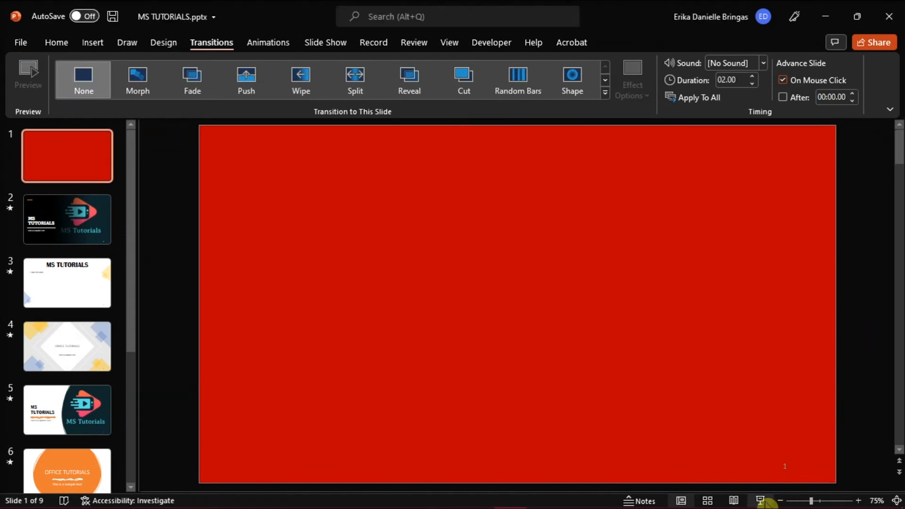
scroll(down, 3)
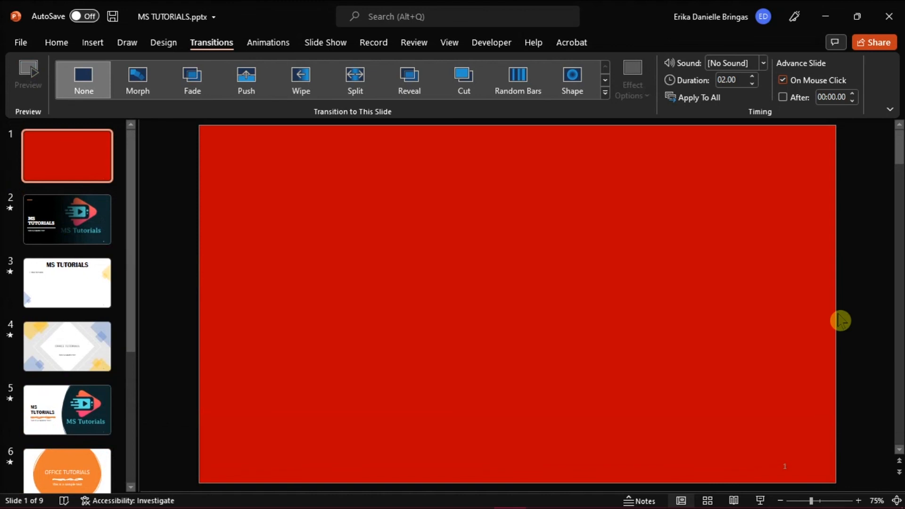
click(67, 219)
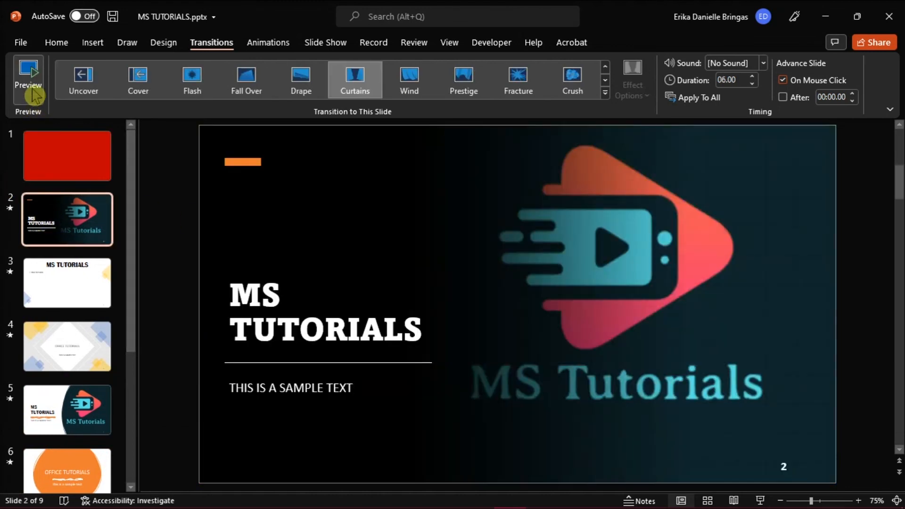
click(27, 78)
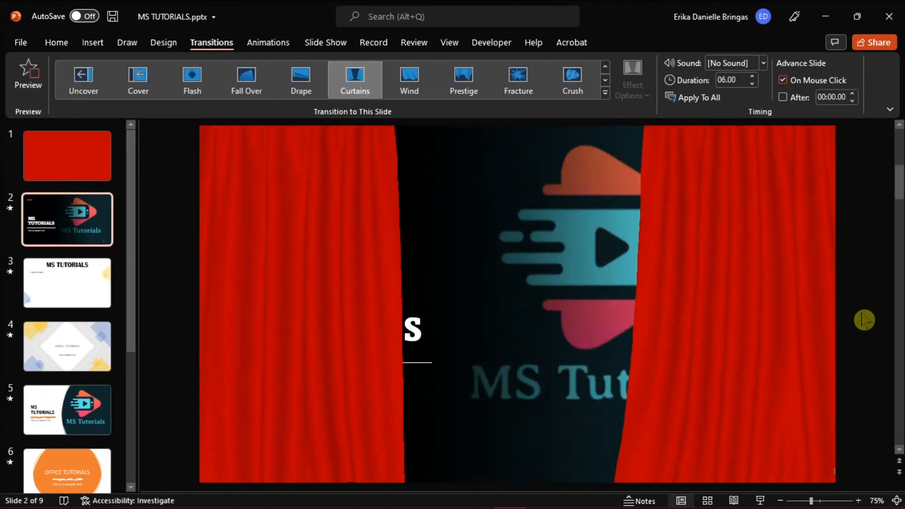